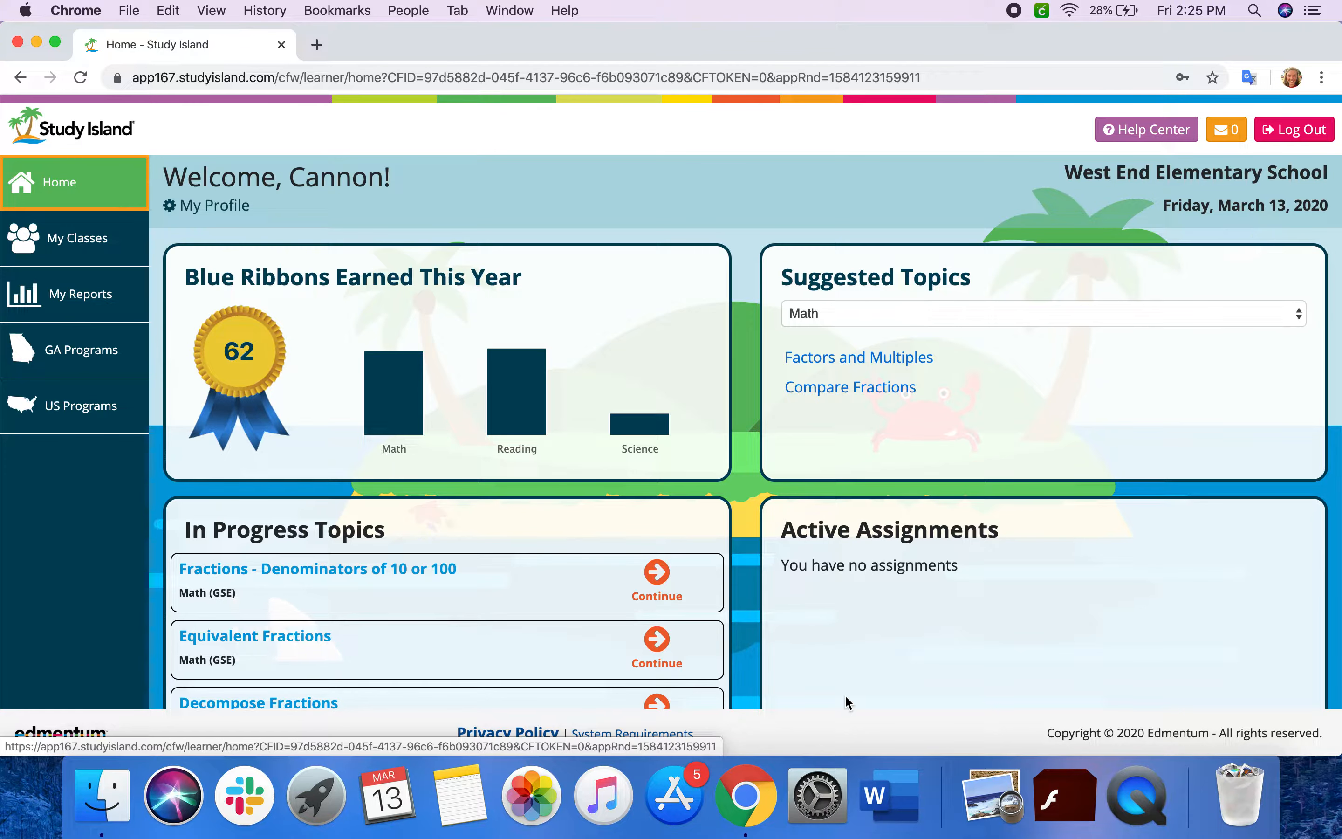
- From My Classes, enter the 4A Math class and bring up its GA Programs 5th Grade Science topics
scroll(down, 3)
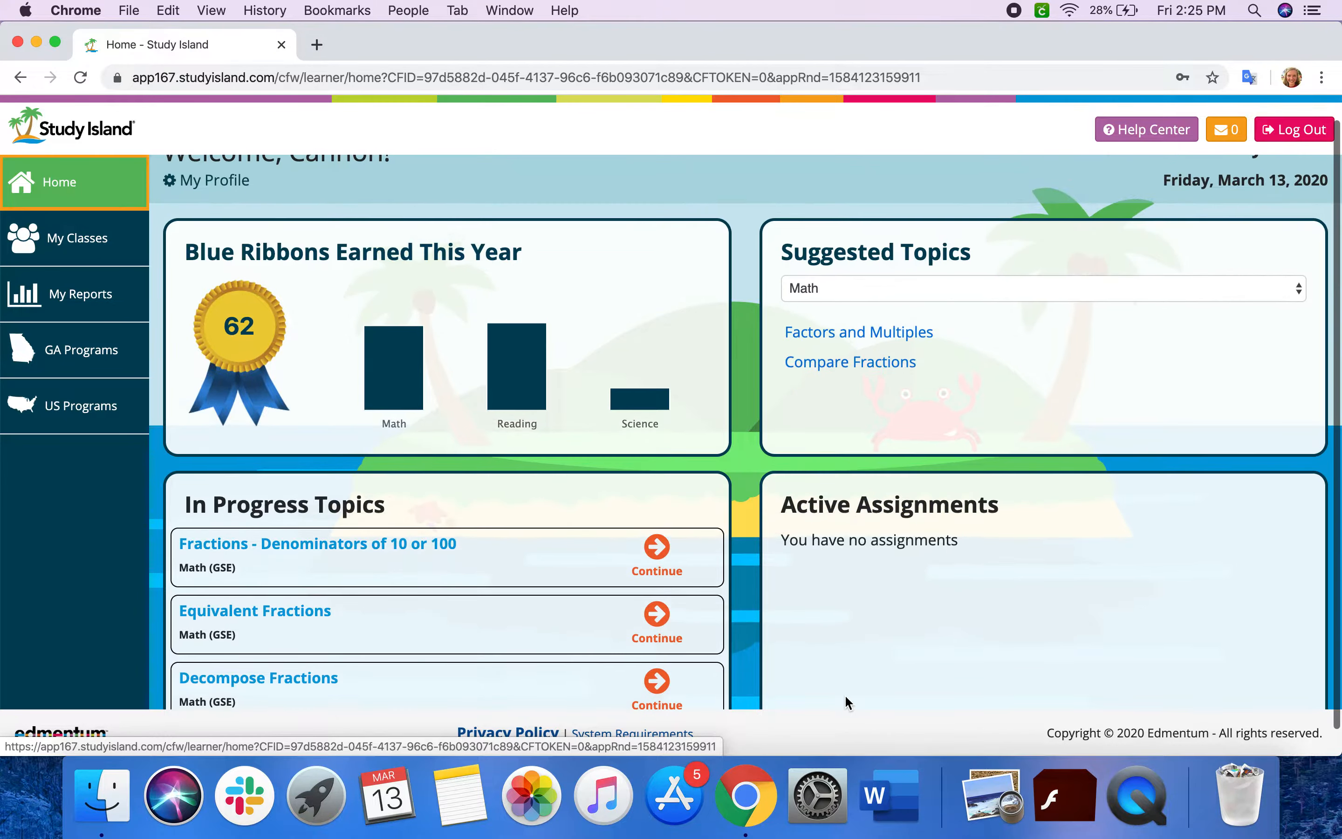
scroll(down, 3)
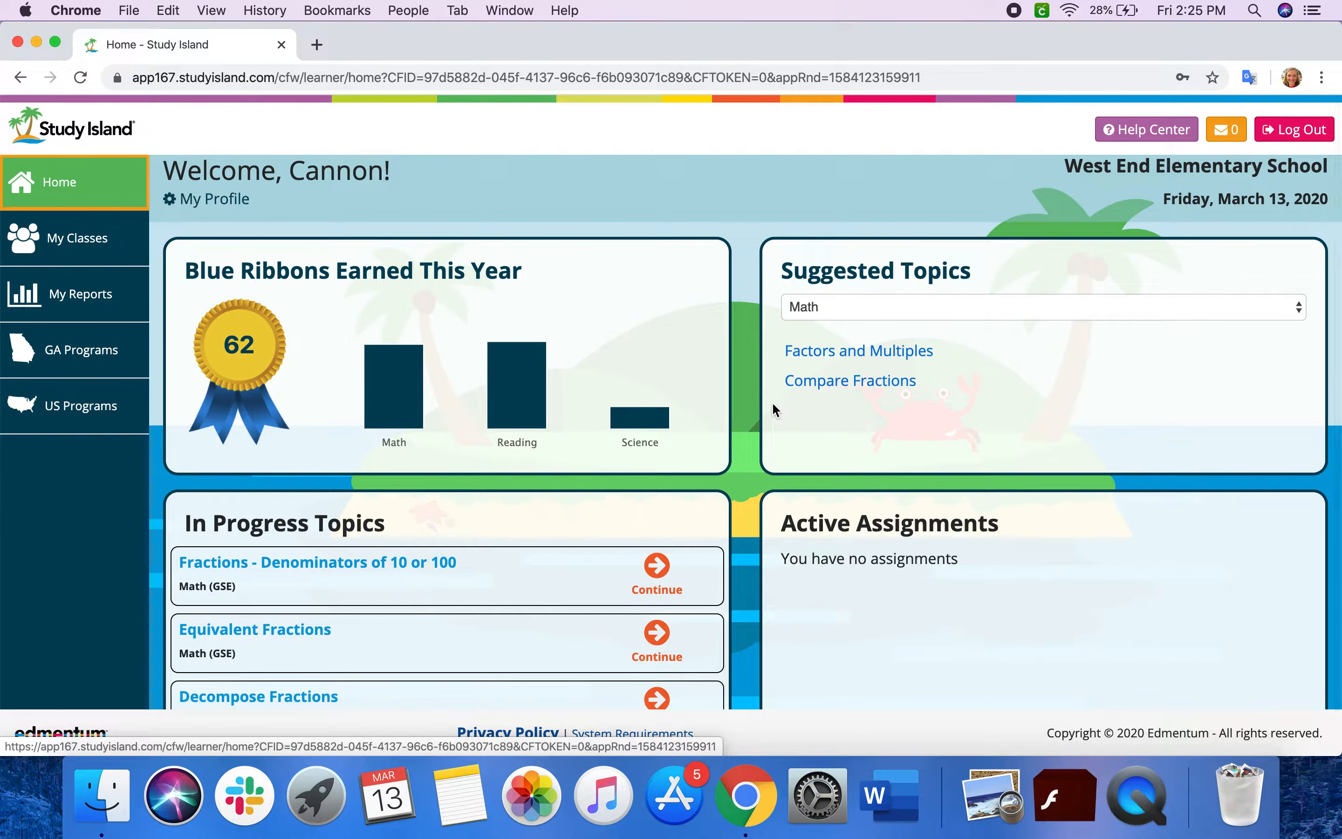
scroll(down, 3)
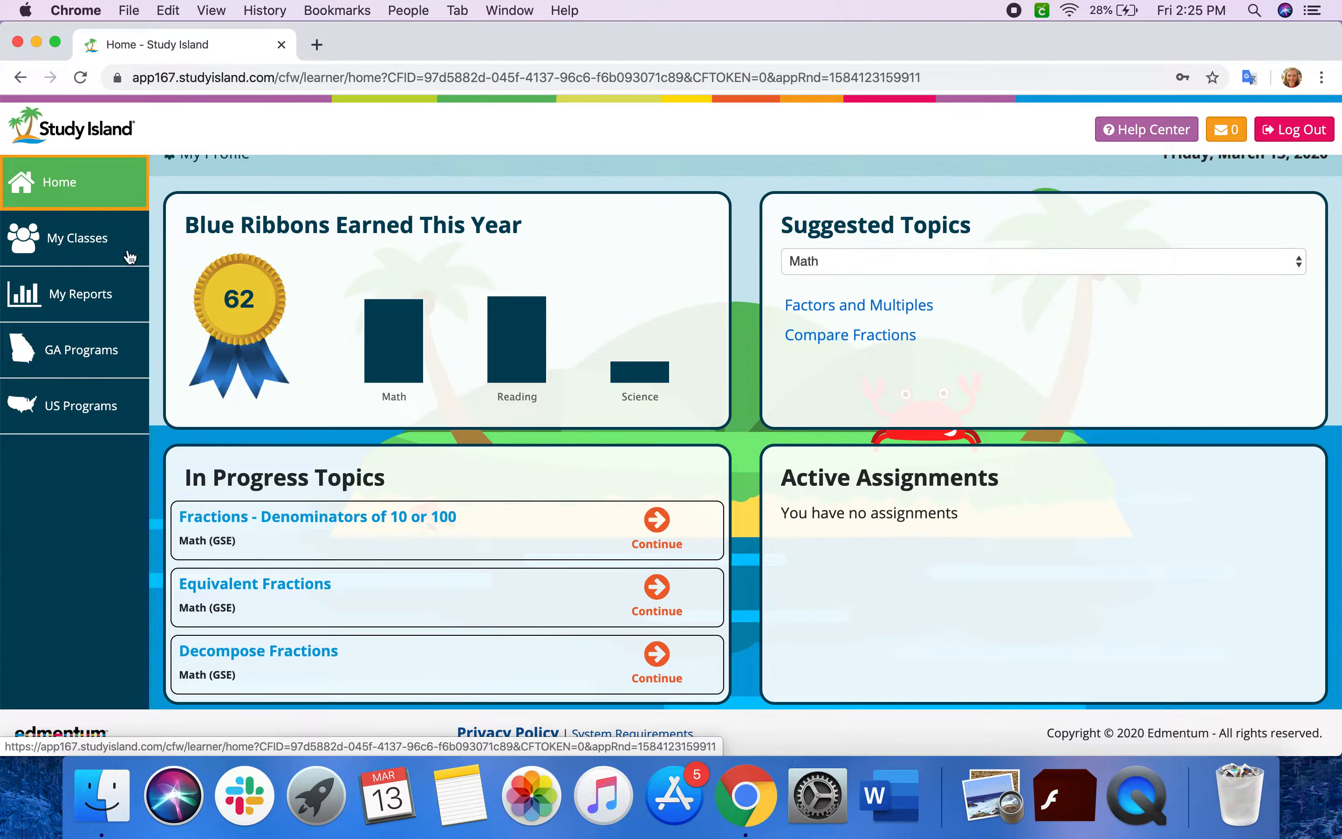
click(77, 237)
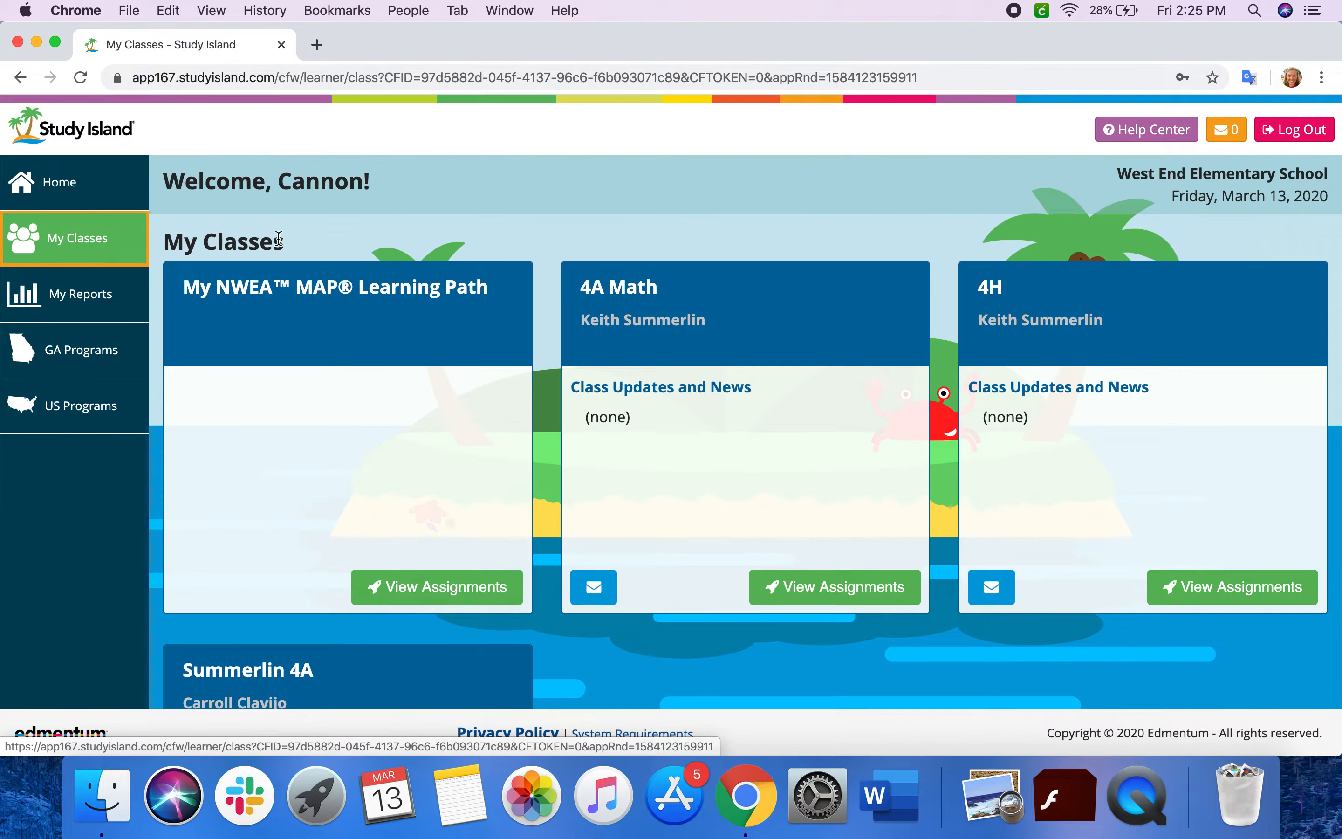
scroll(down, 3)
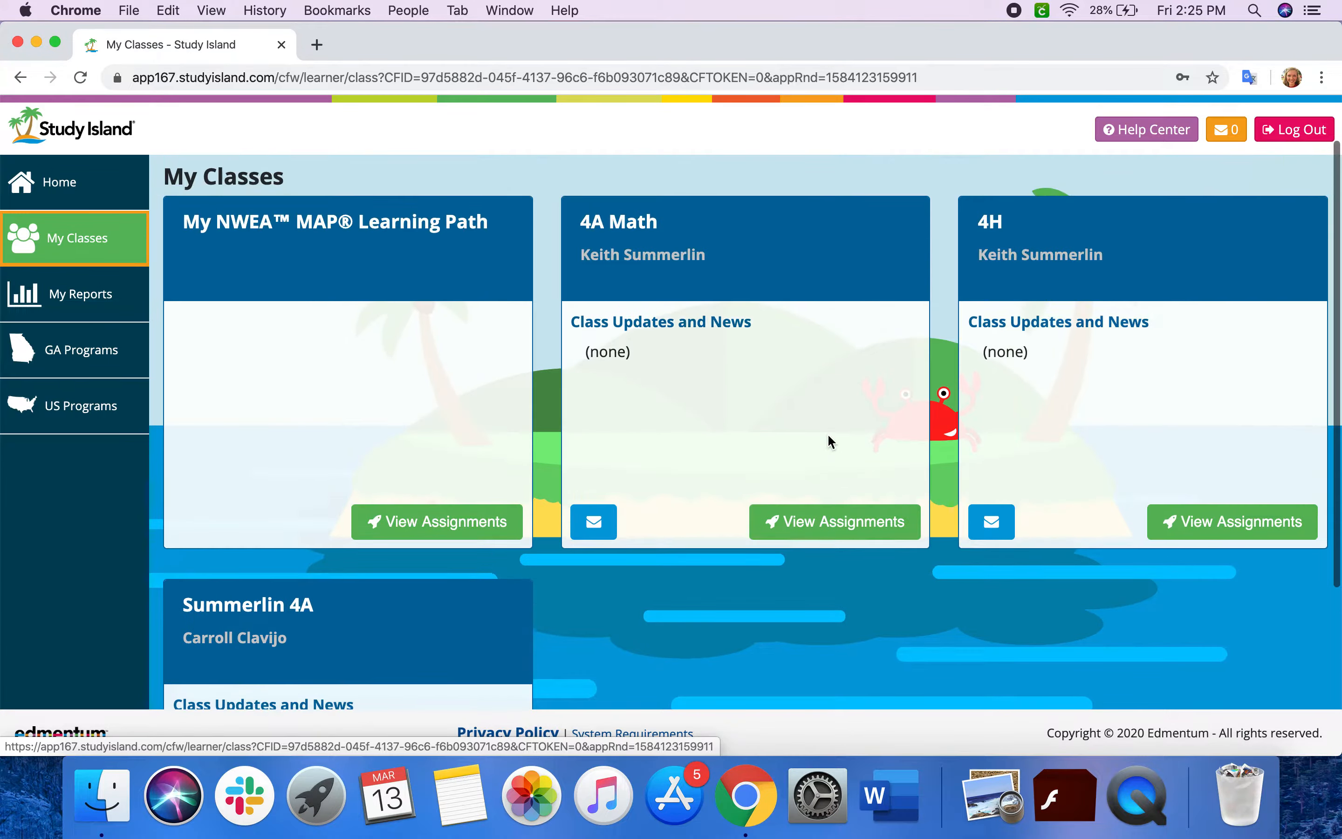
click(833, 521)
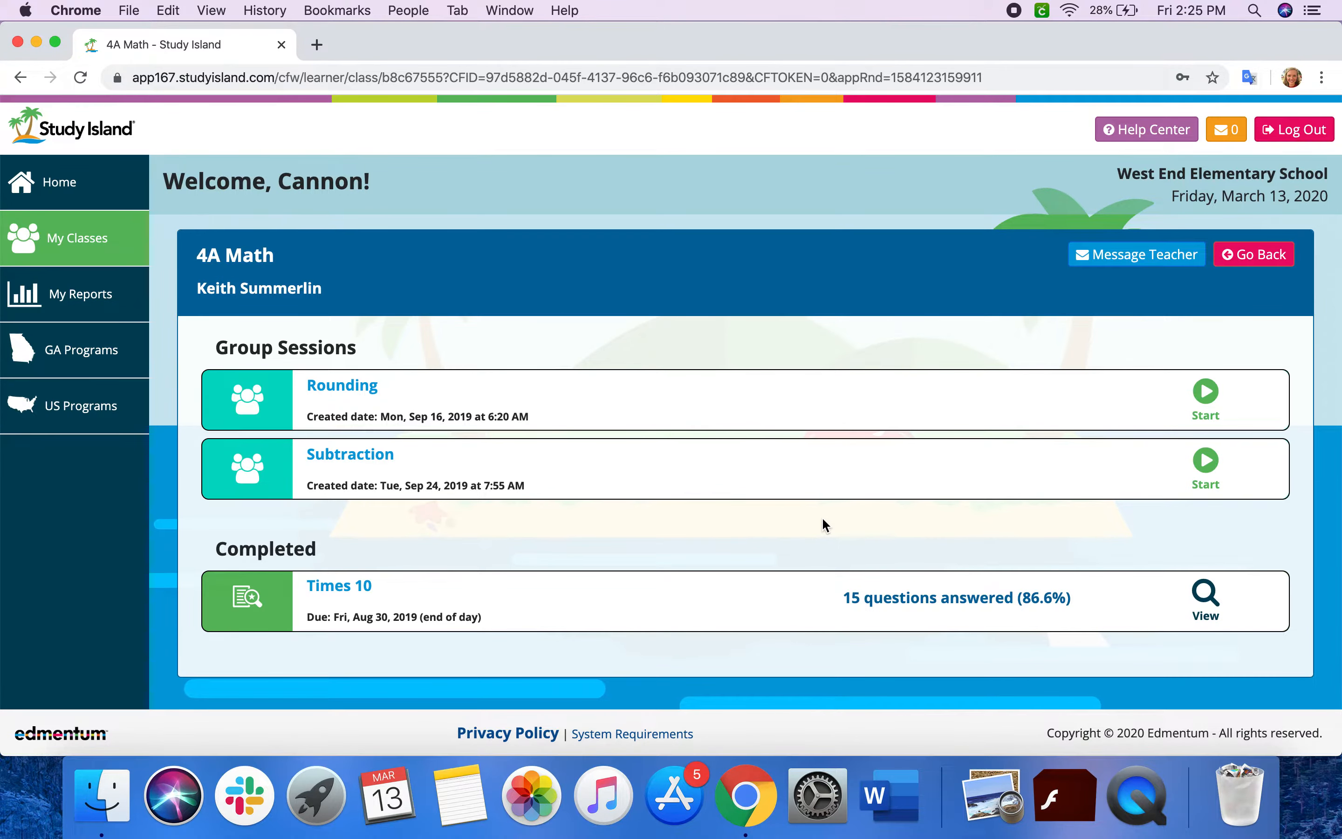
mouse_move(828, 488)
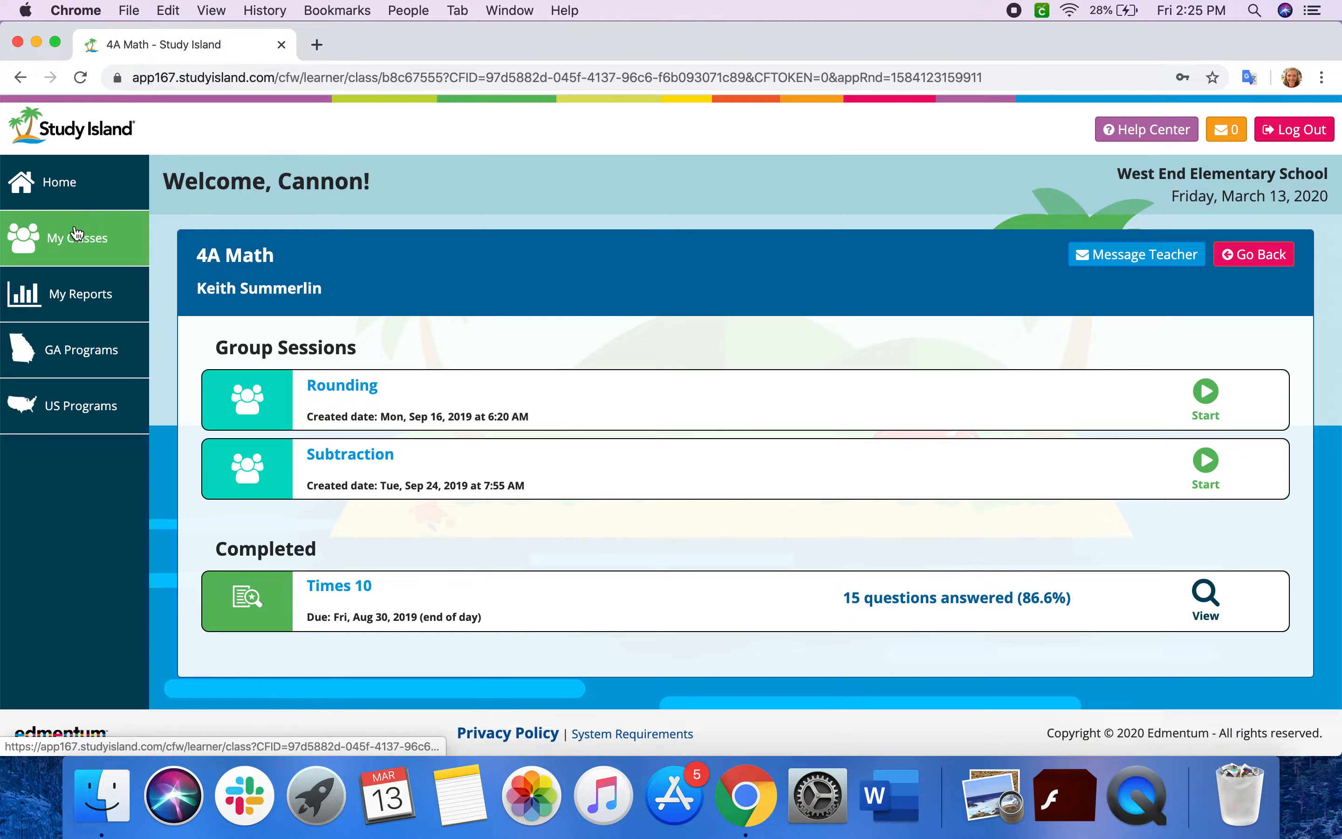
mouse_move(77, 237)
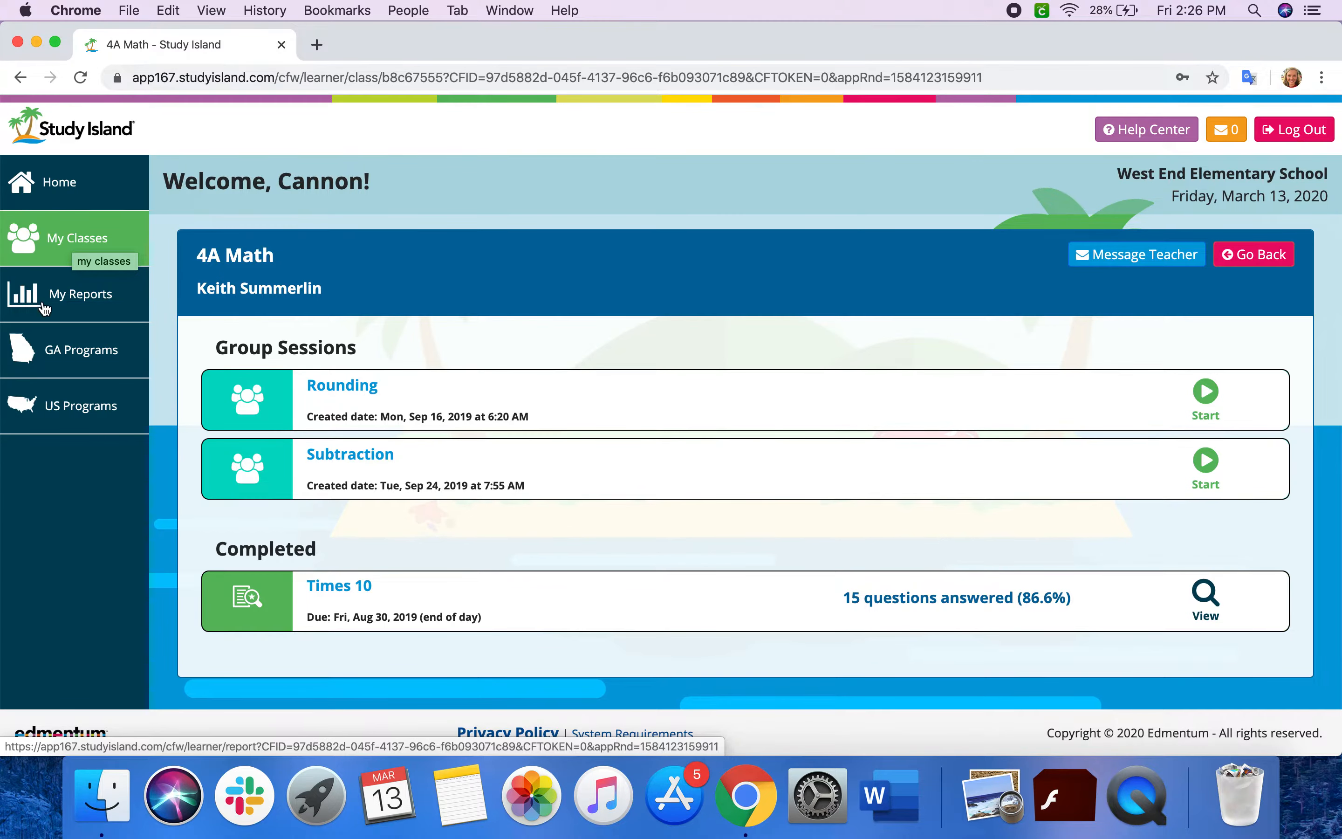
click(80, 349)
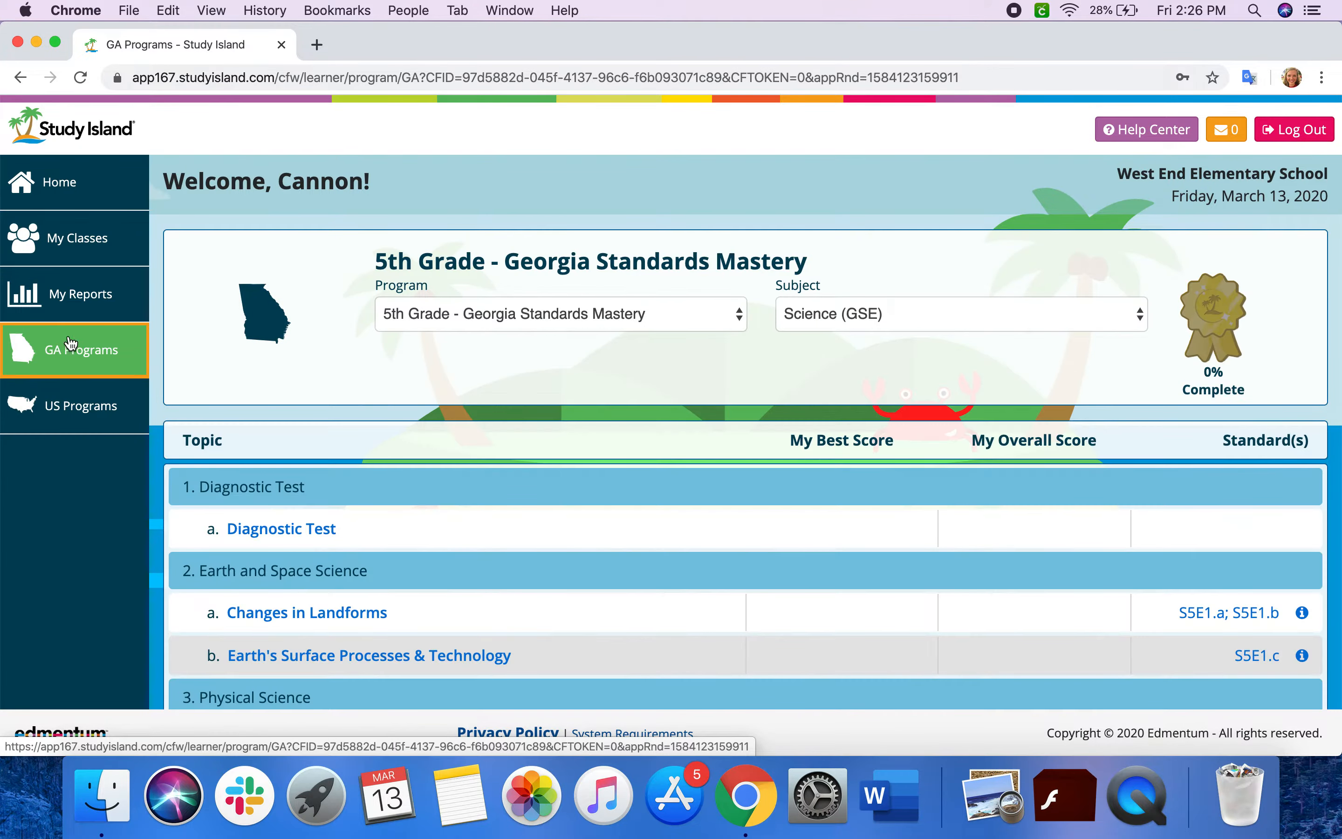
click(560, 313)
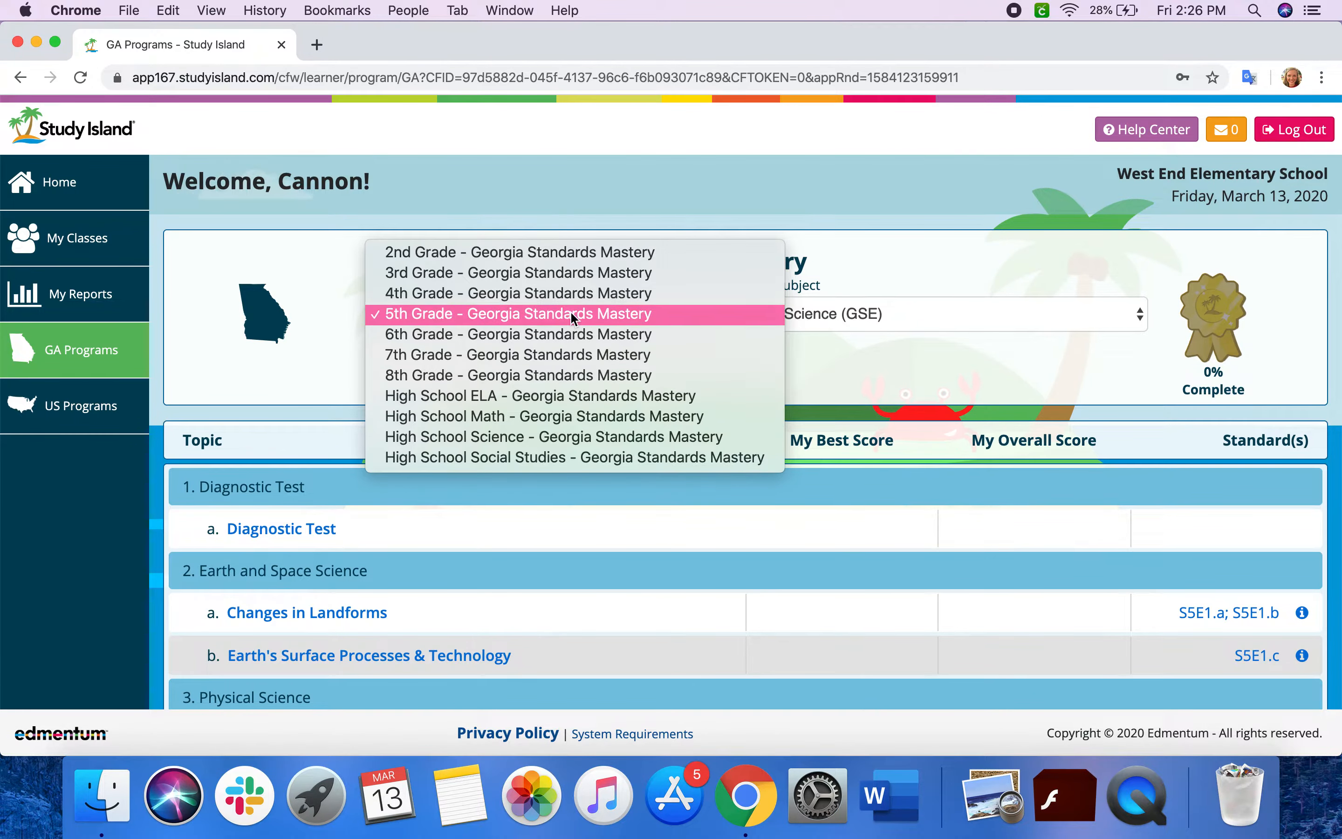
mouse_move(567, 325)
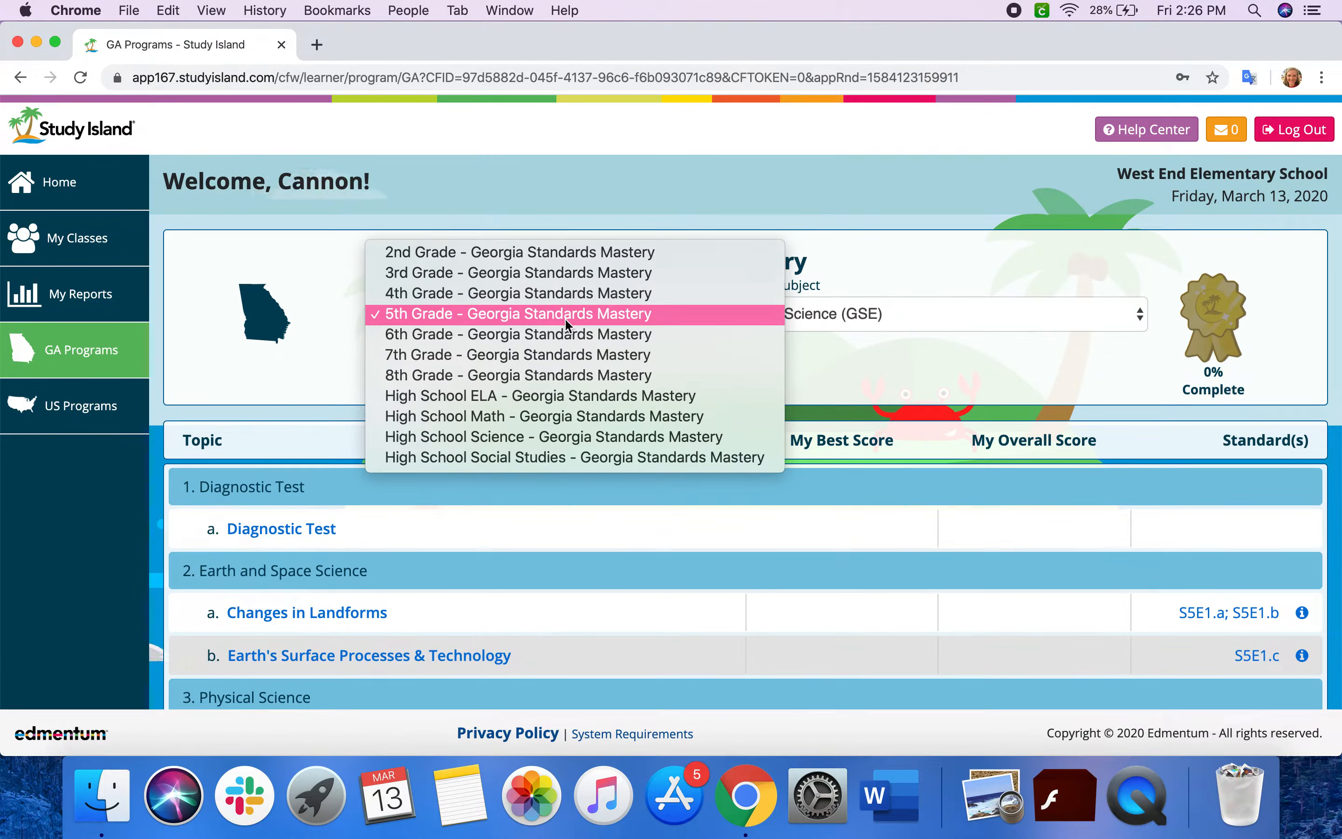
click(517, 314)
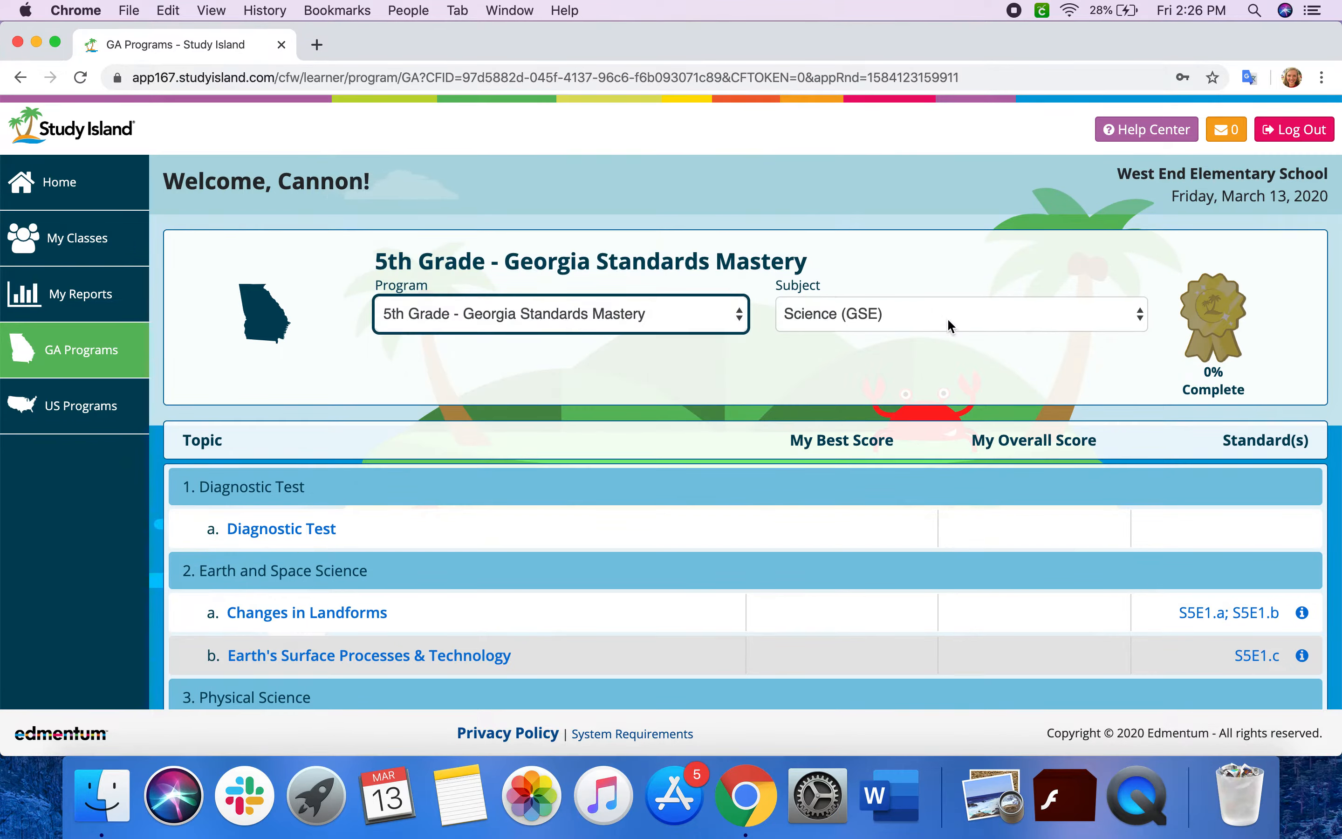
click(959, 314)
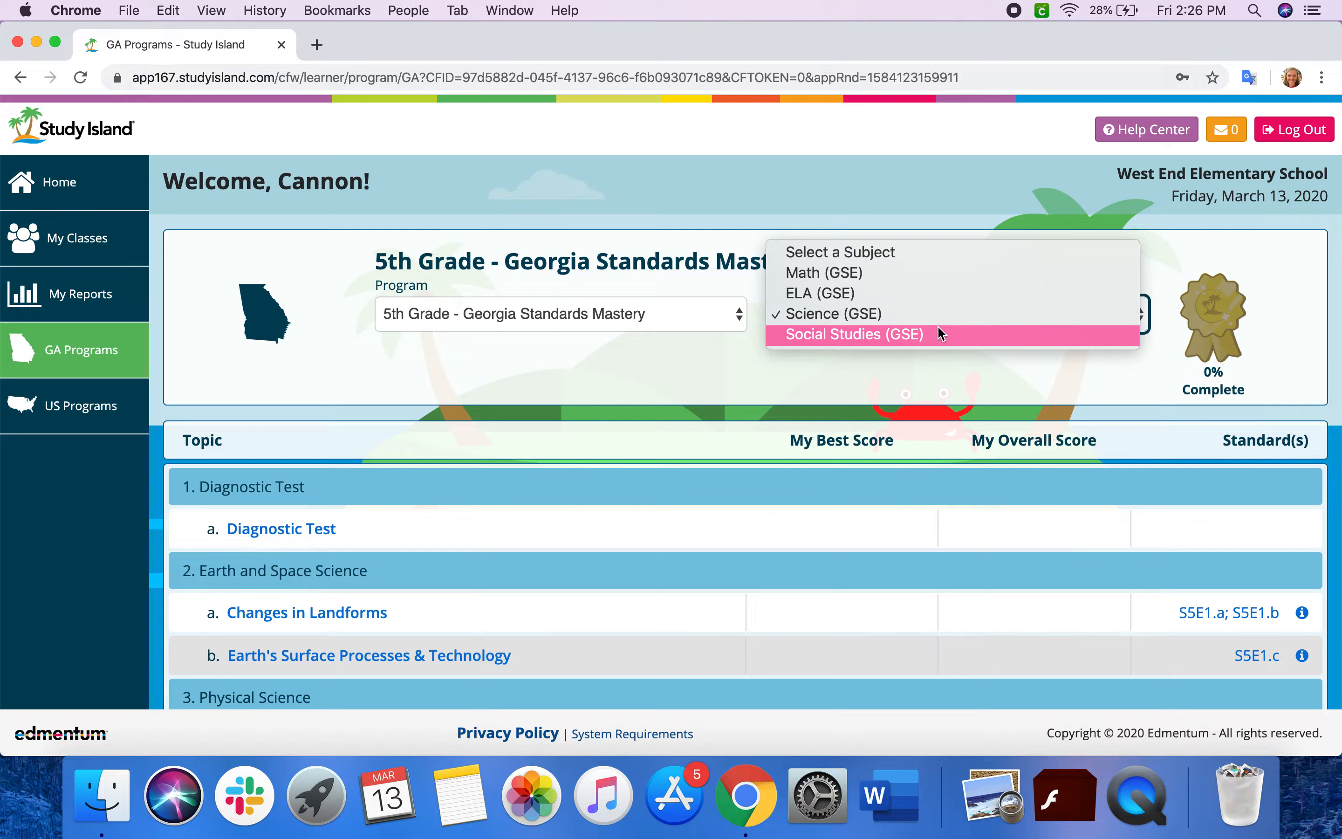
mouse_move(940, 314)
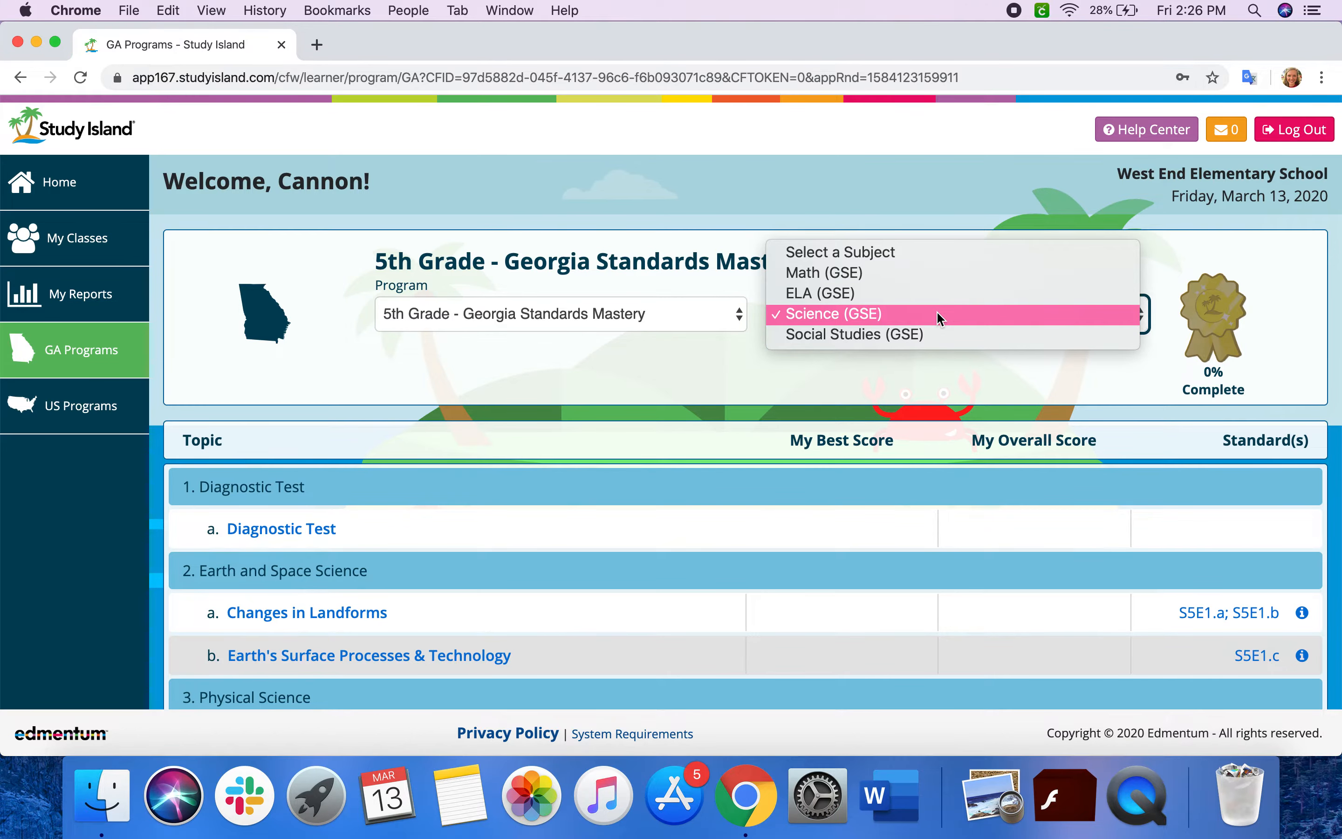
click(826, 313)
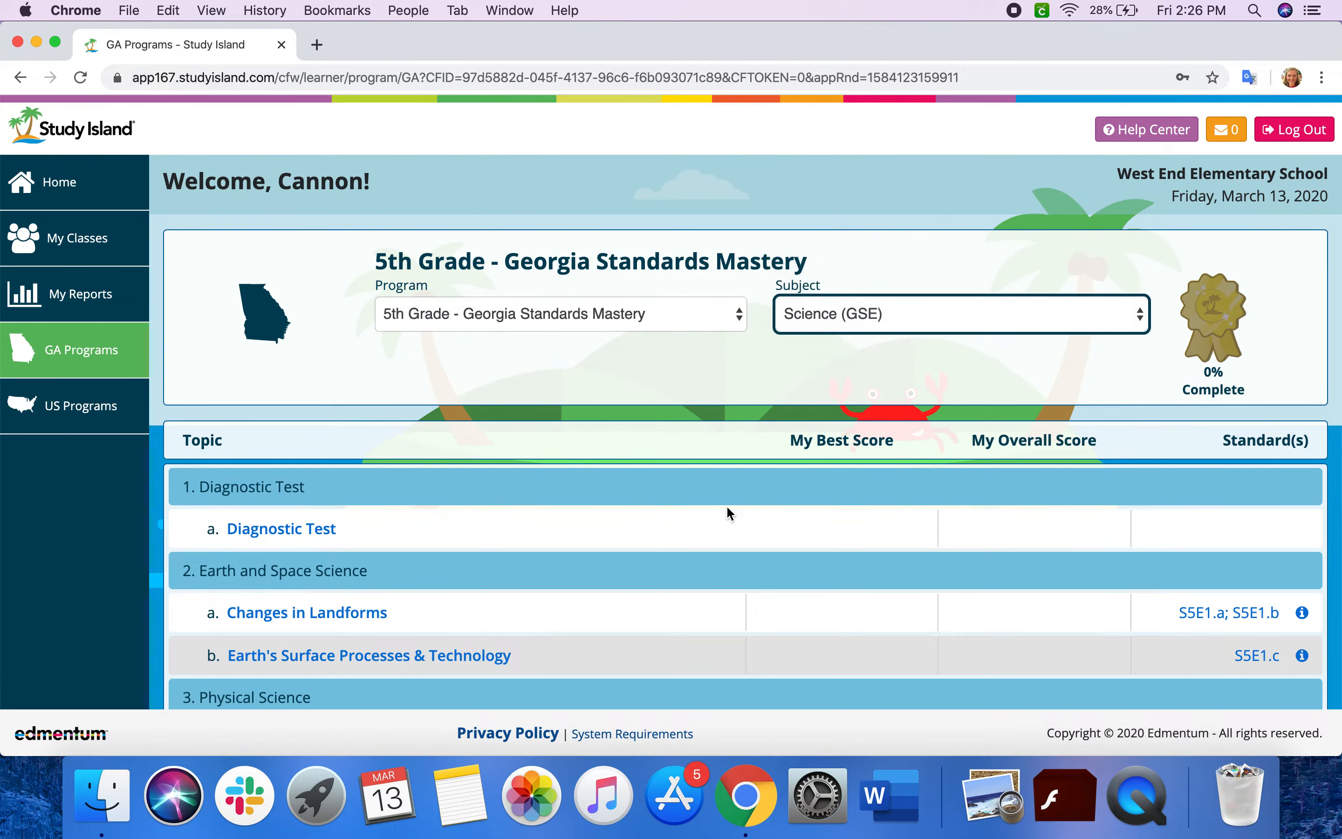
scroll(down, 3)
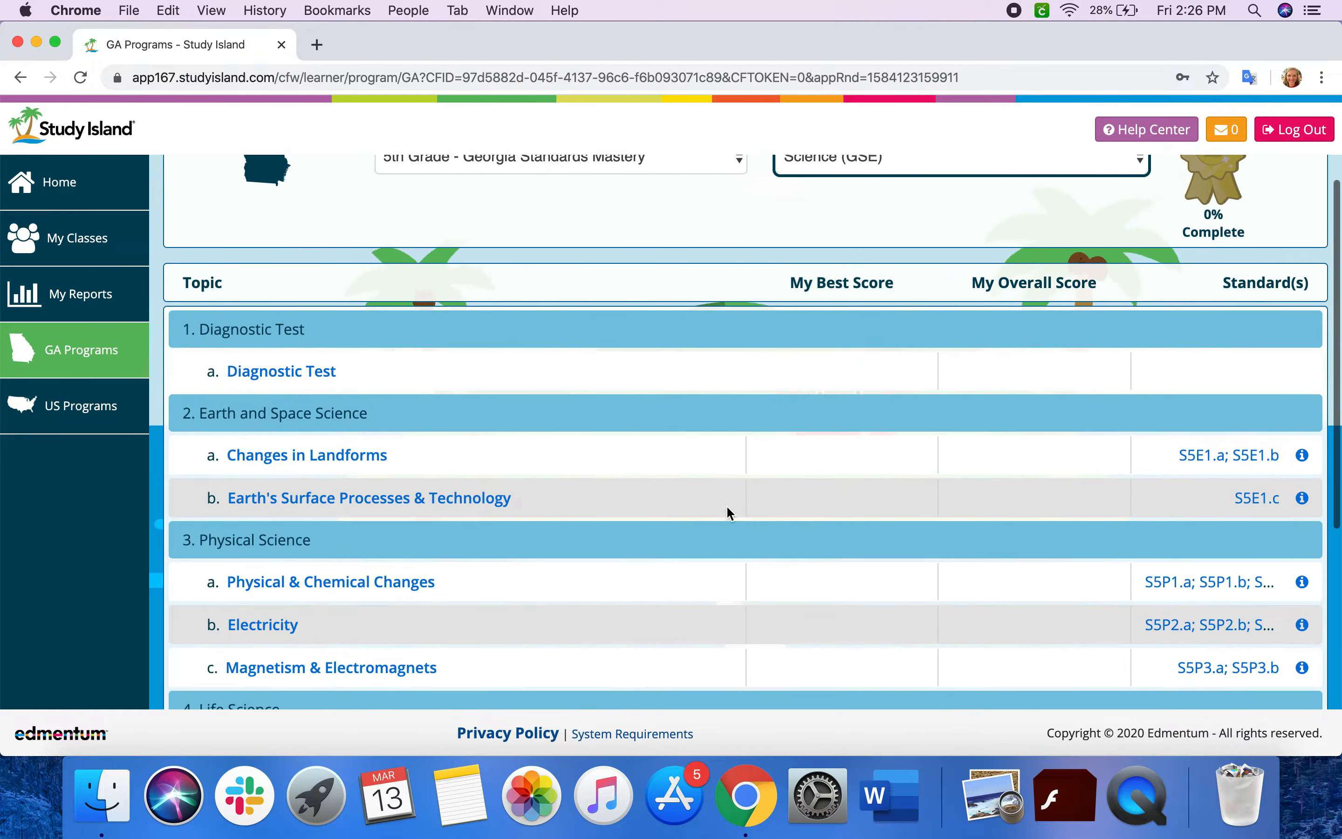
- Scroll the topic table down to the Life Science section showing Microorganisms and the Post Test
scroll(down, 3)
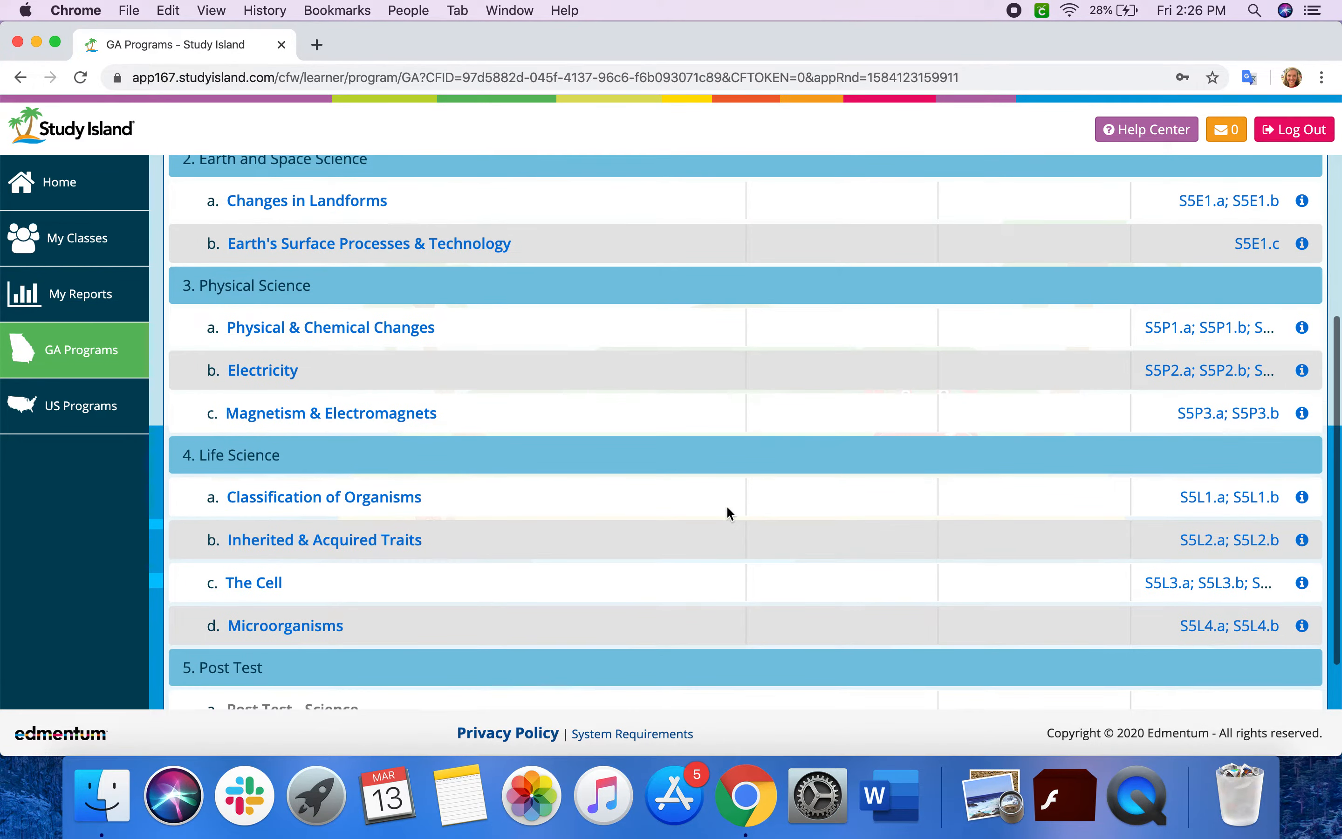
mouse_move(1288, 662)
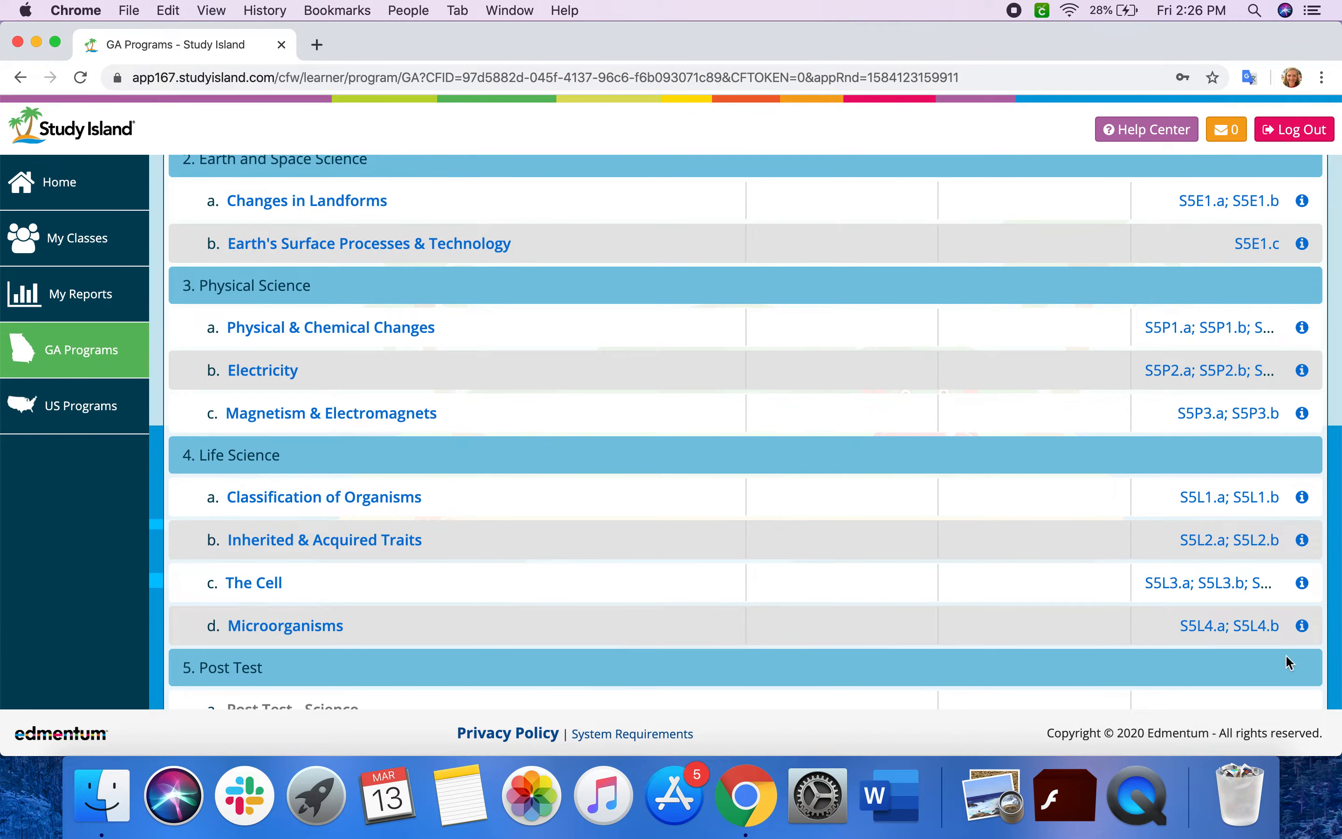
mouse_move(932, 461)
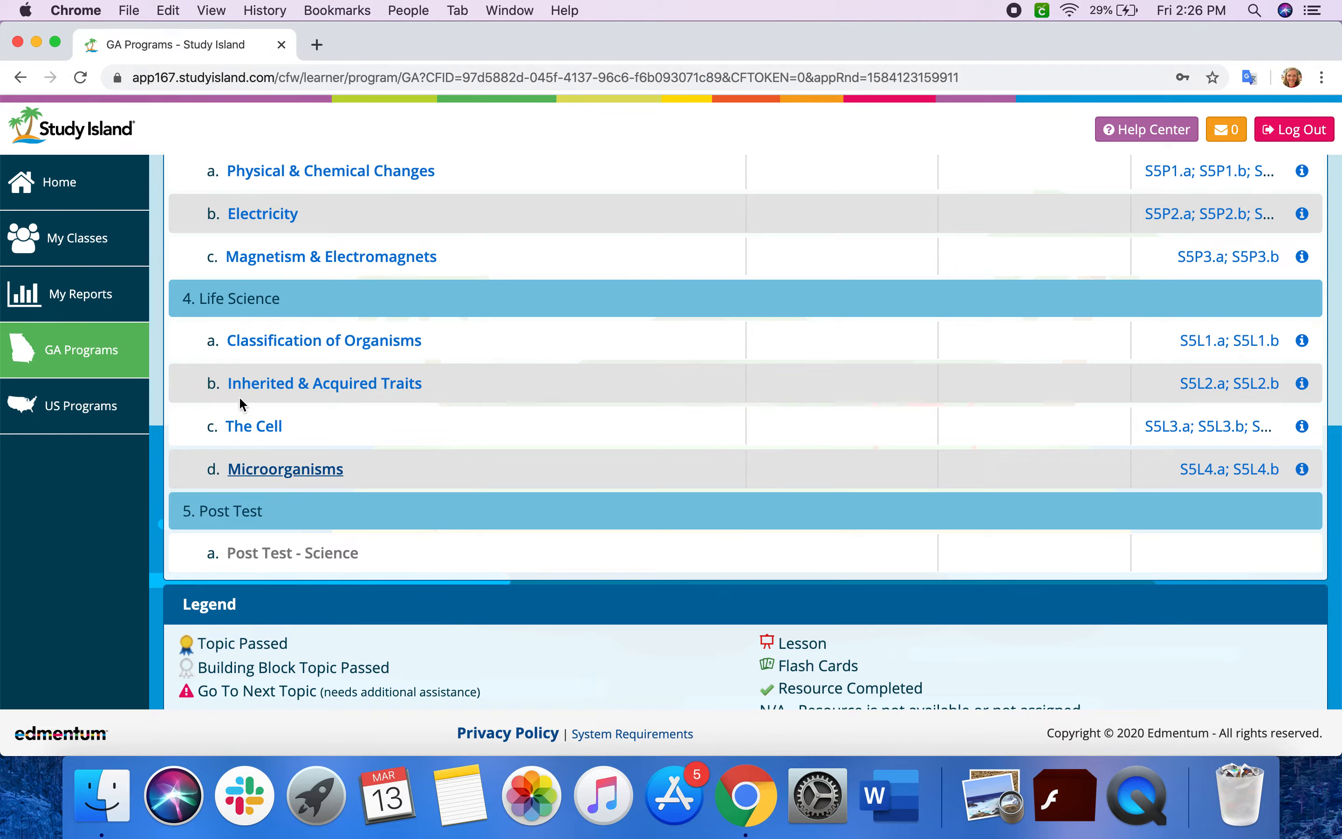
mouse_move(285, 468)
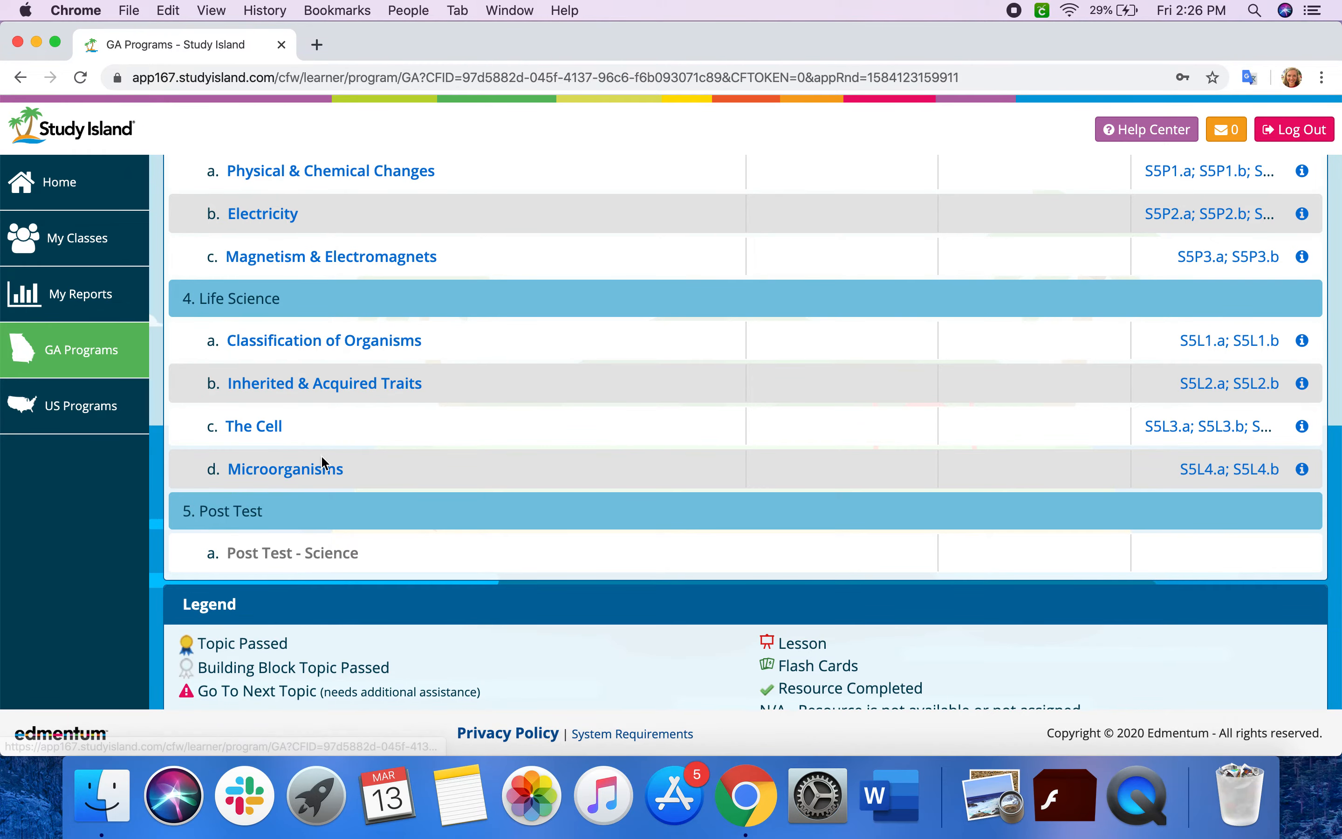
click(285, 468)
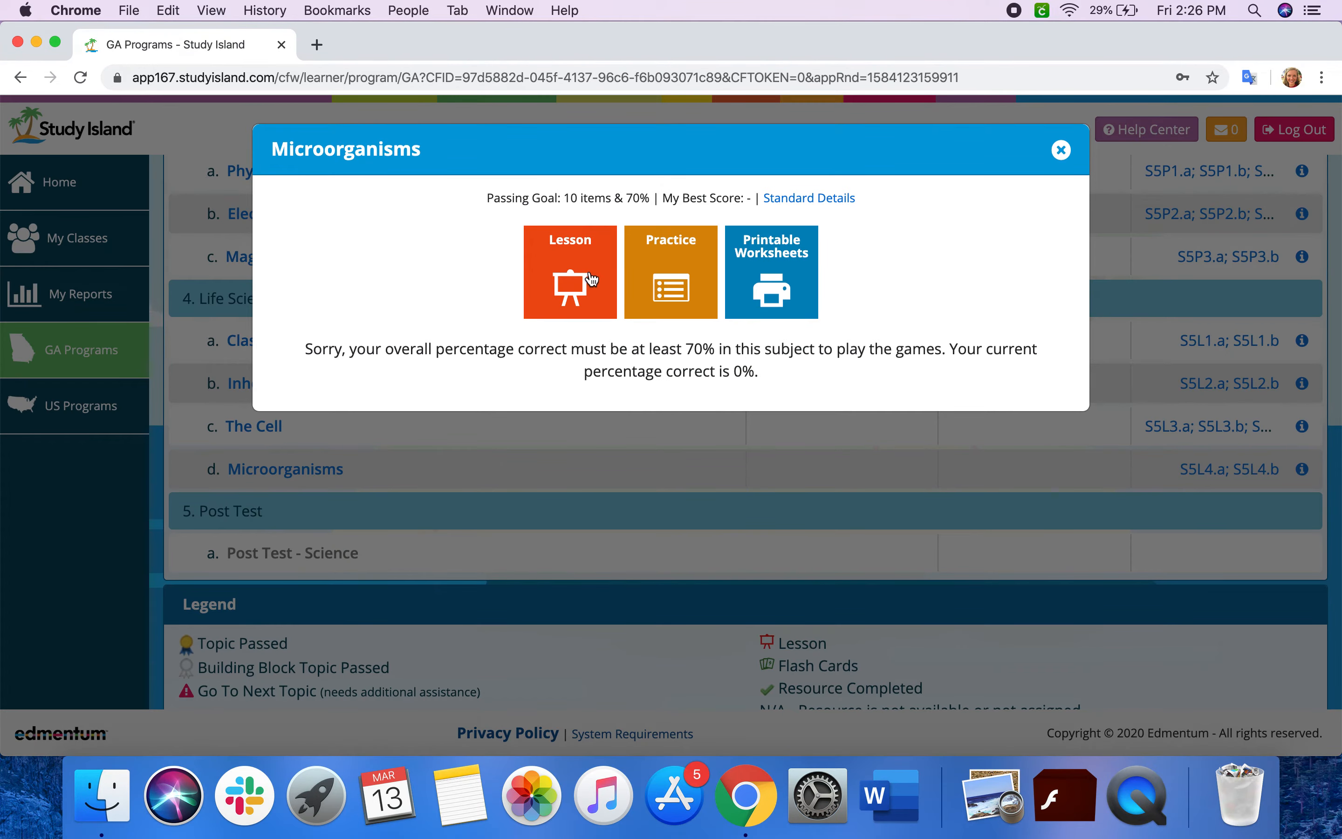
mouse_move(588, 325)
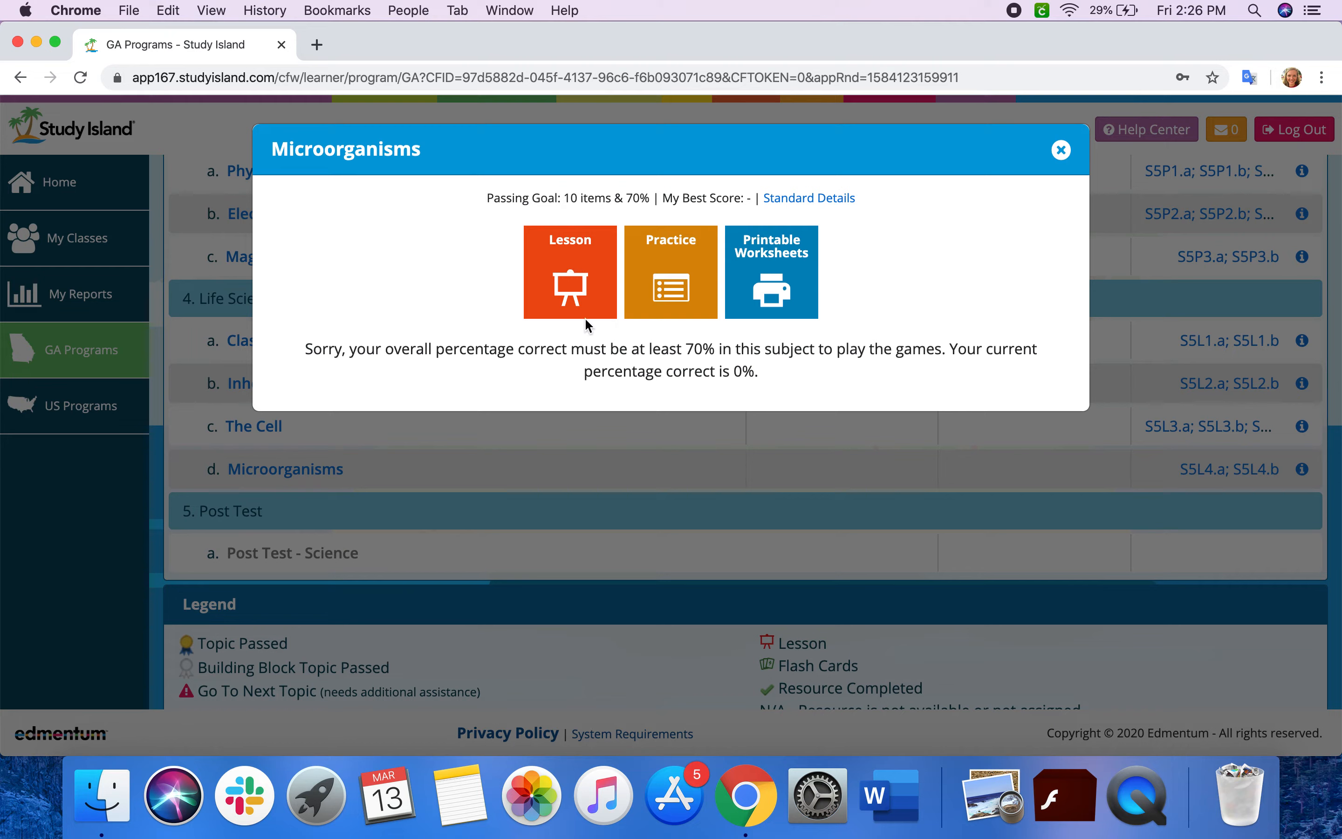
mouse_move(681, 271)
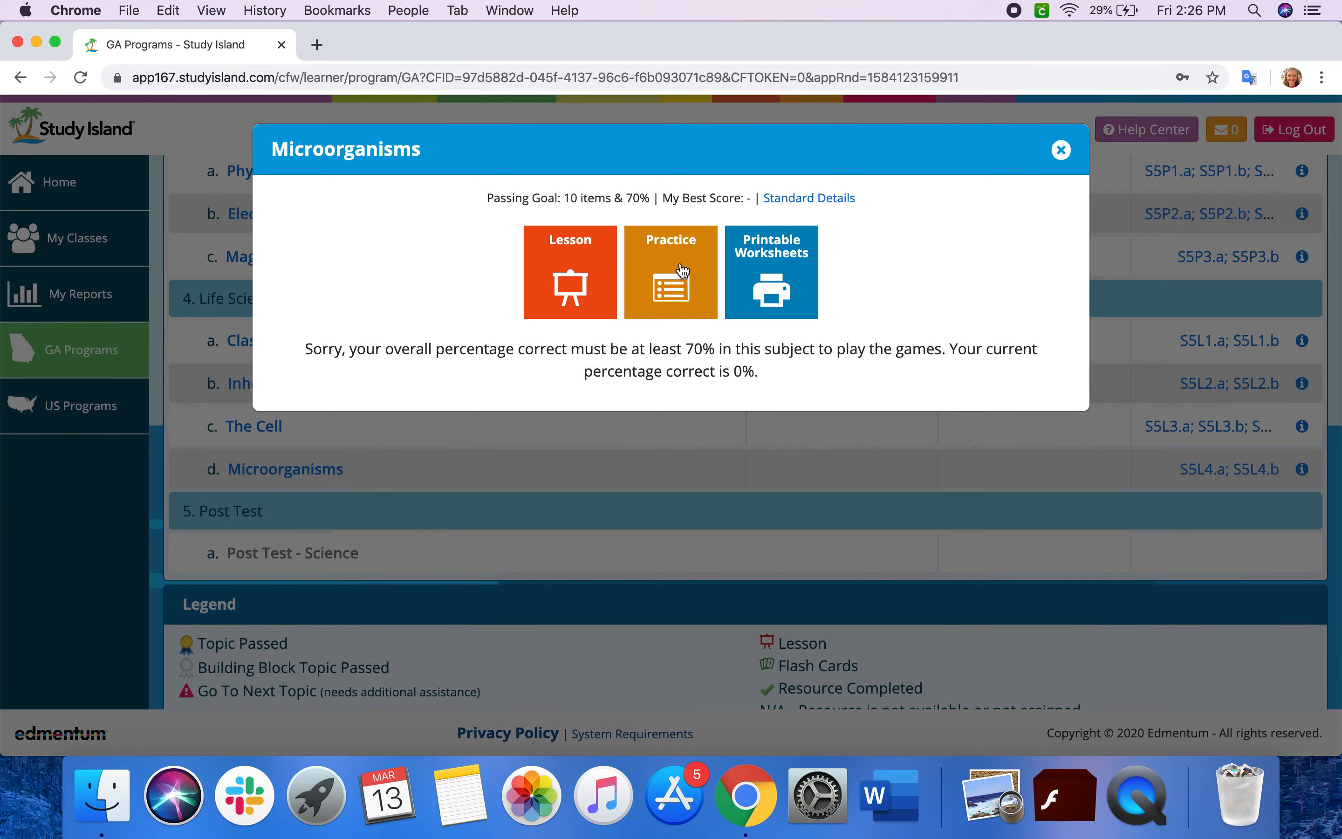
click(1060, 149)
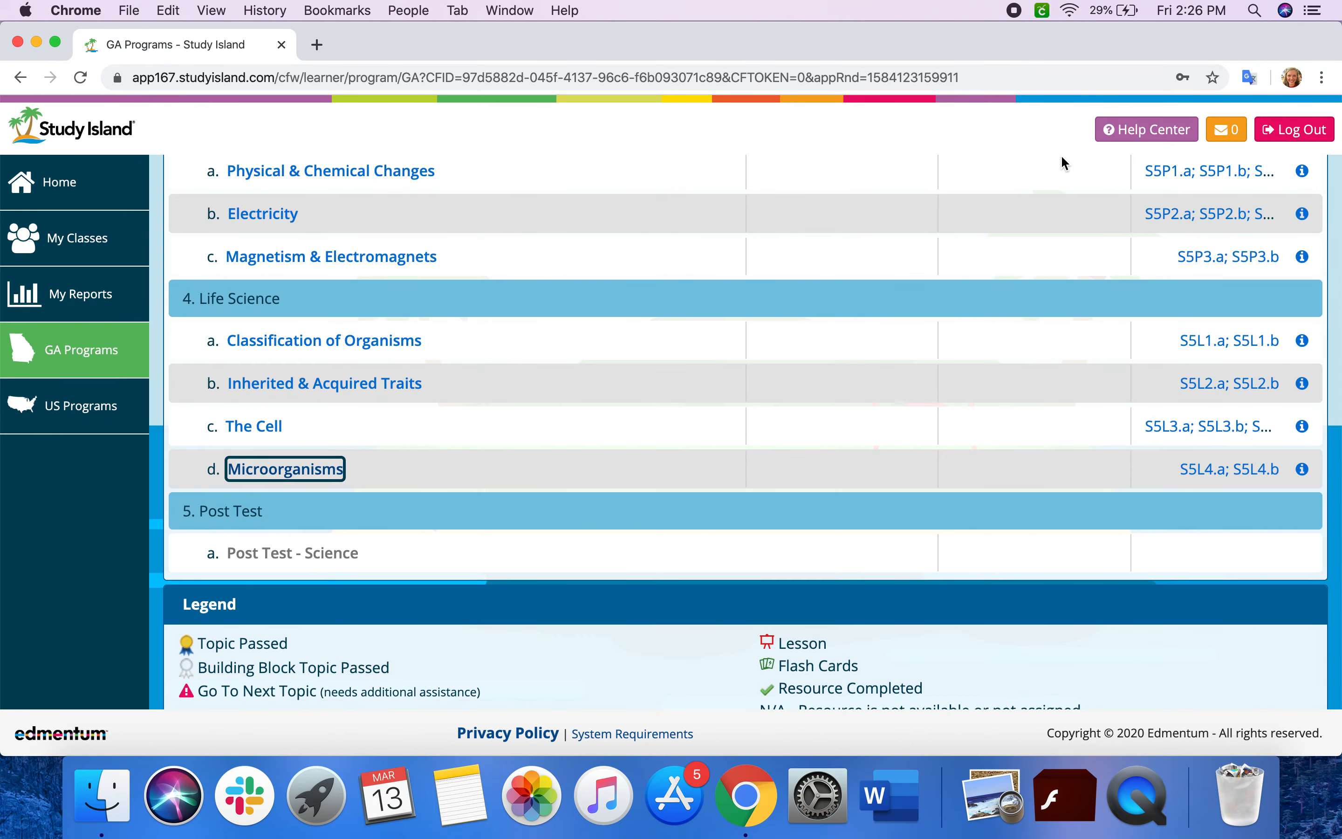